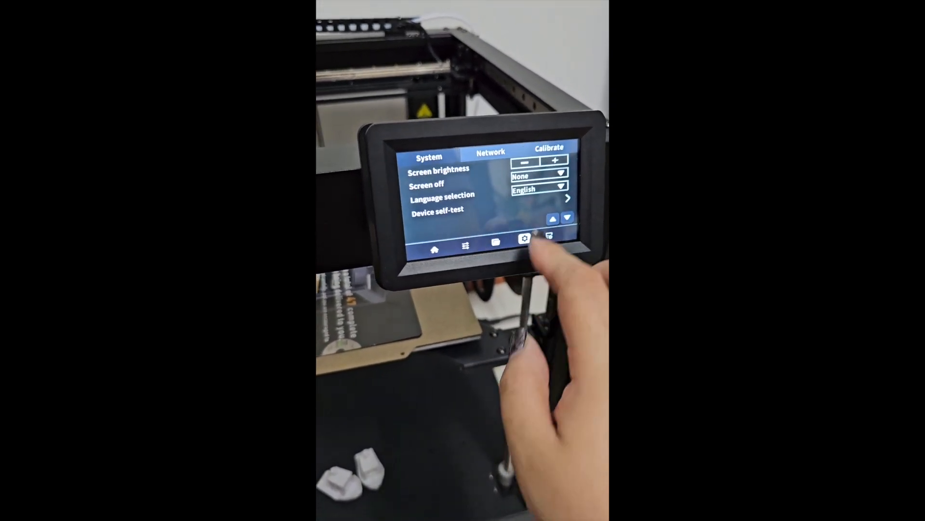
Switch to the Calibrate tab to display the bed mesh grid, Z offset and shaper frequencies.
click(549, 147)
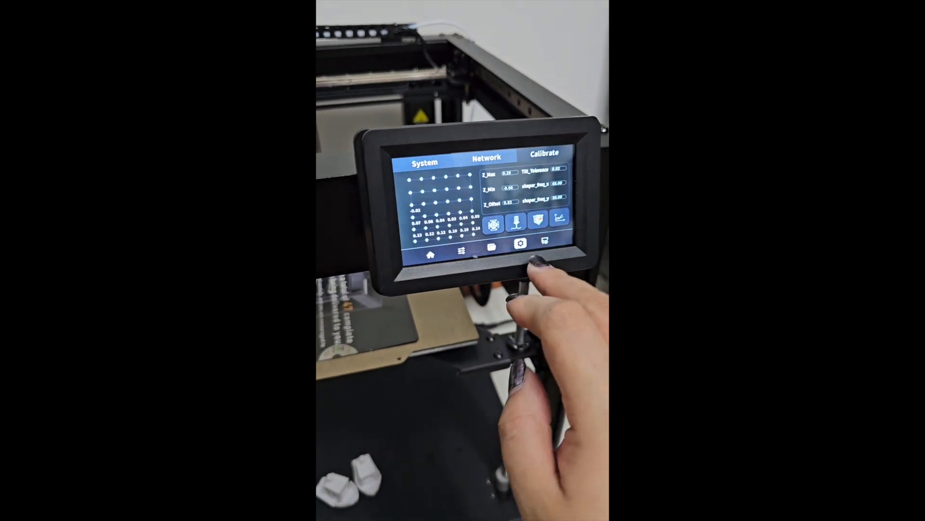